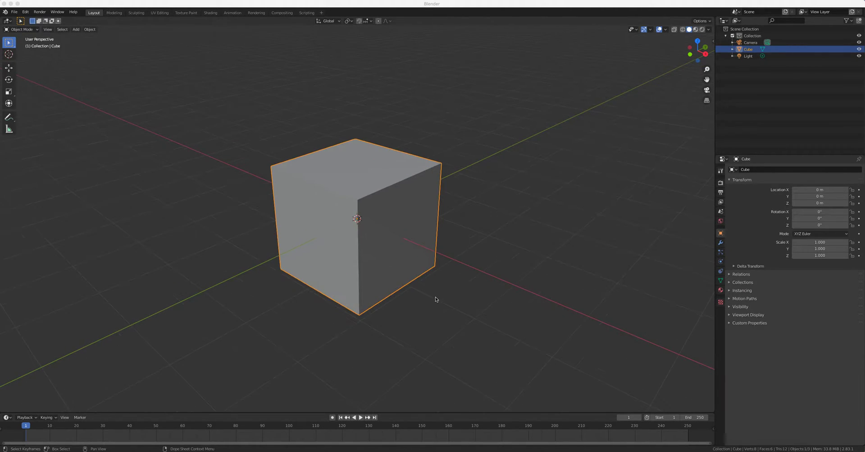
pyautogui.moveTo(447, 301)
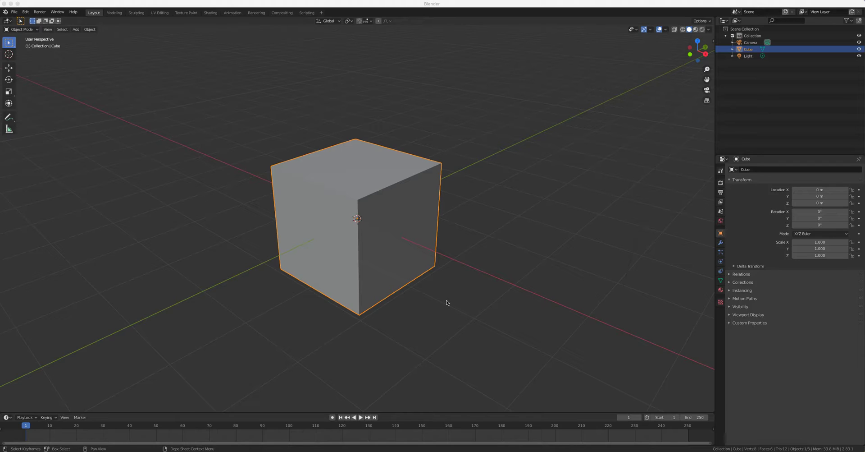
pyautogui.moveTo(456, 303)
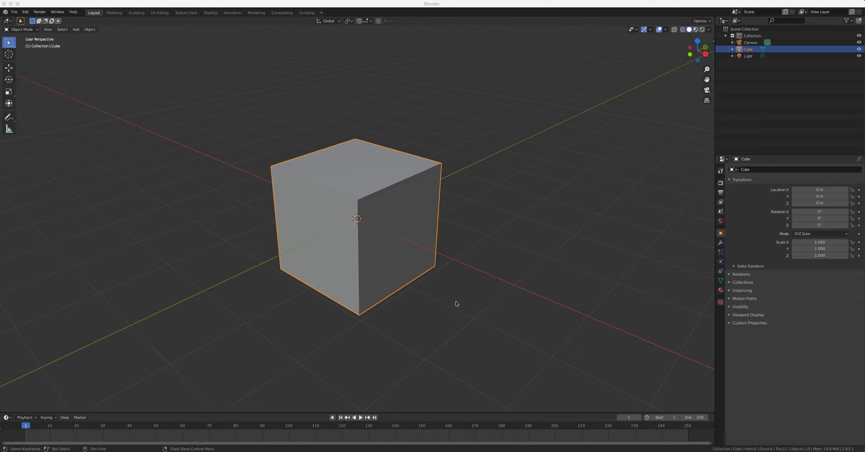
# Step: Switch to the UV Editing workspace showing the cube's default unwrap beside the 3D view
pyautogui.click(160, 11)
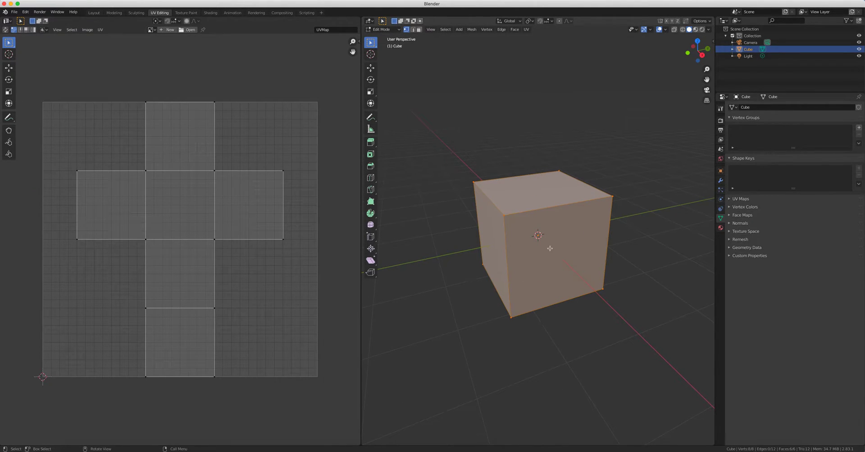
pyautogui.moveTo(585, 250)
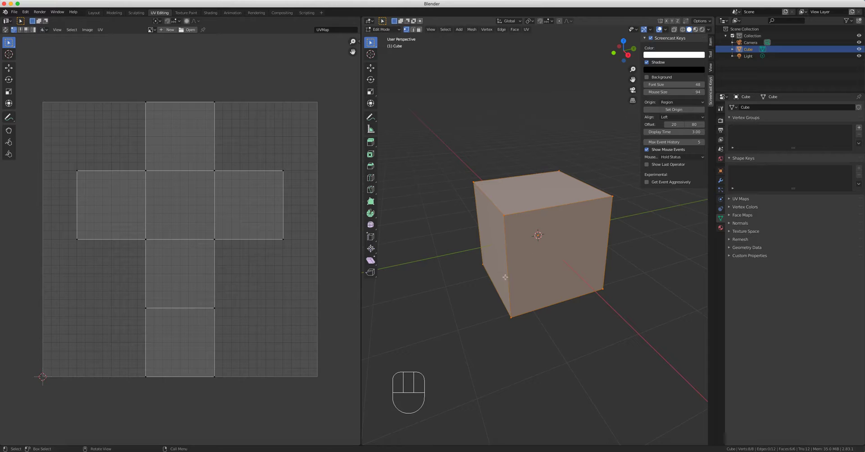
pyautogui.press('Tab')
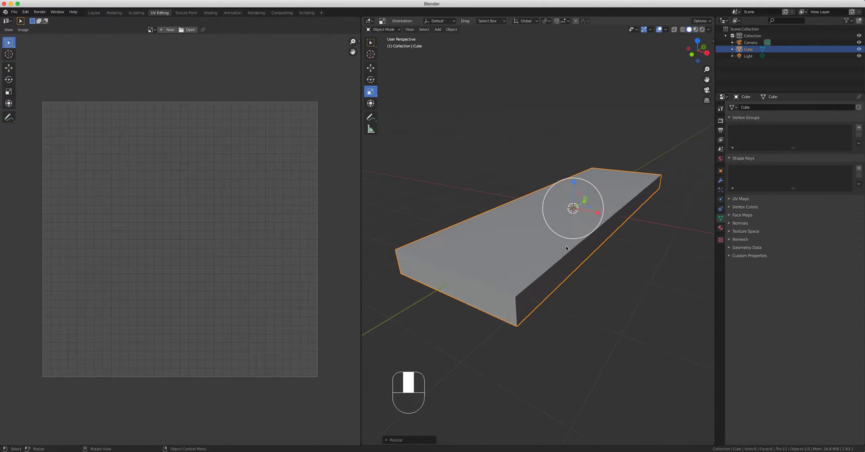
# Step: Scale the cube into a long, thin flat plank
pyautogui.press('u')
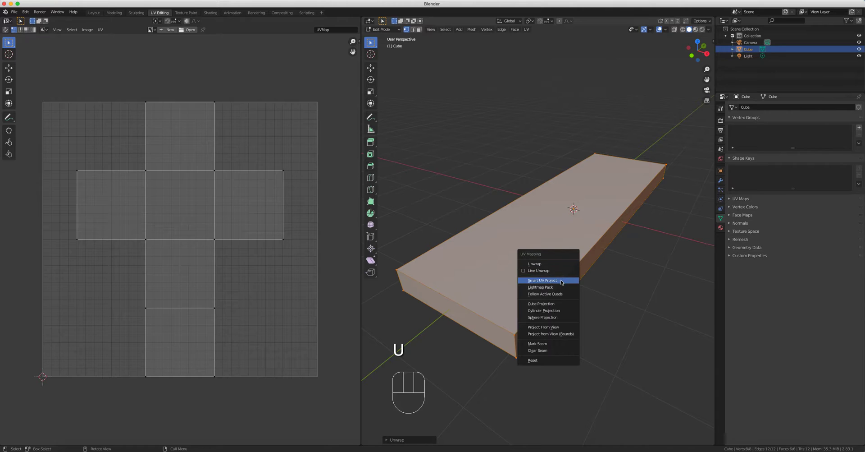
# Step: Unwrap the plank with Smart UV Project and move to the Shading workspace
pyautogui.click(541, 280)
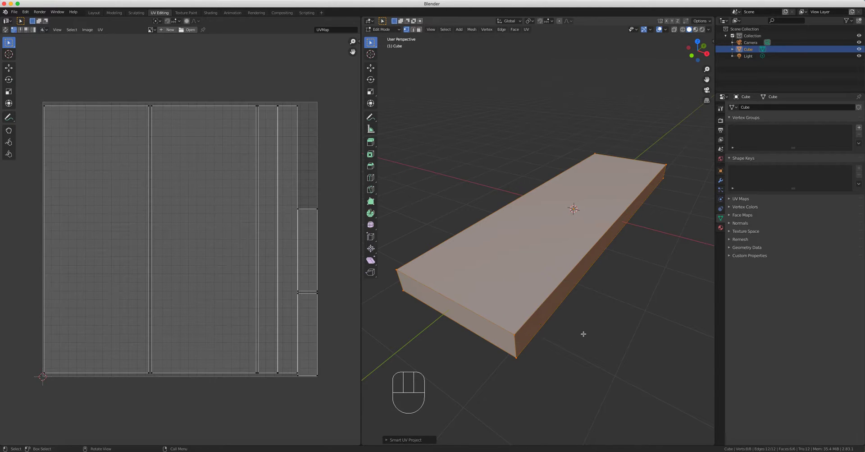
pyautogui.moveTo(548, 276)
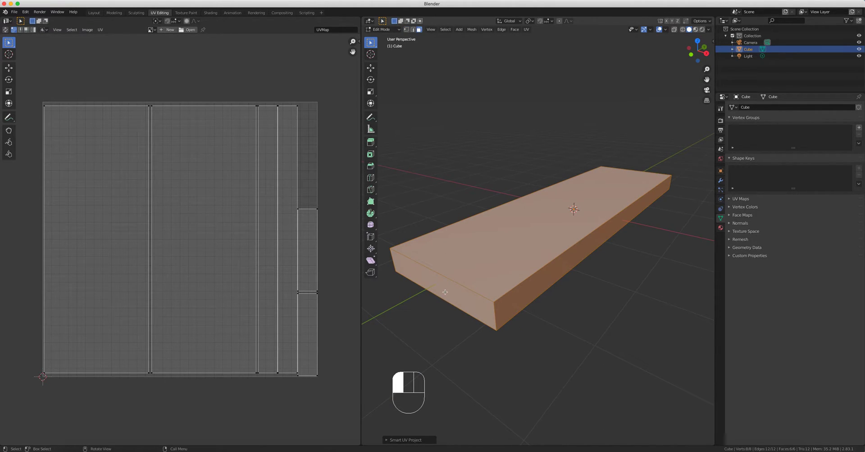
pyautogui.click(210, 12)
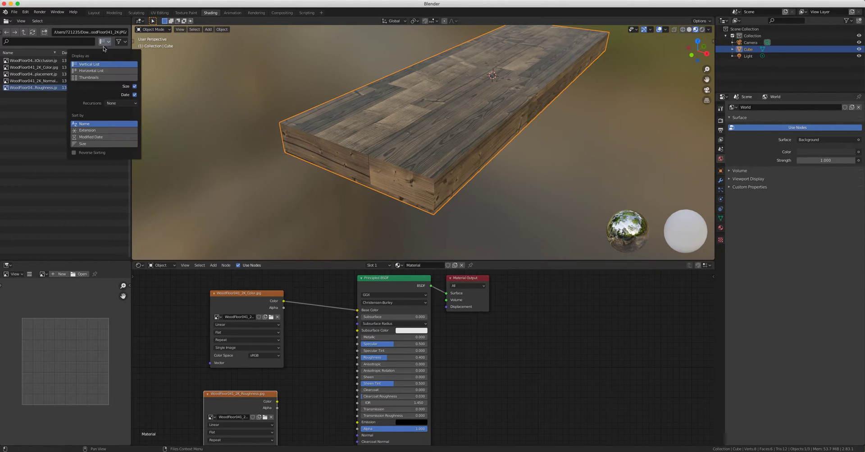
# Step: Show the wood texture files as thumbnails in the file browser
pyautogui.click(103, 78)
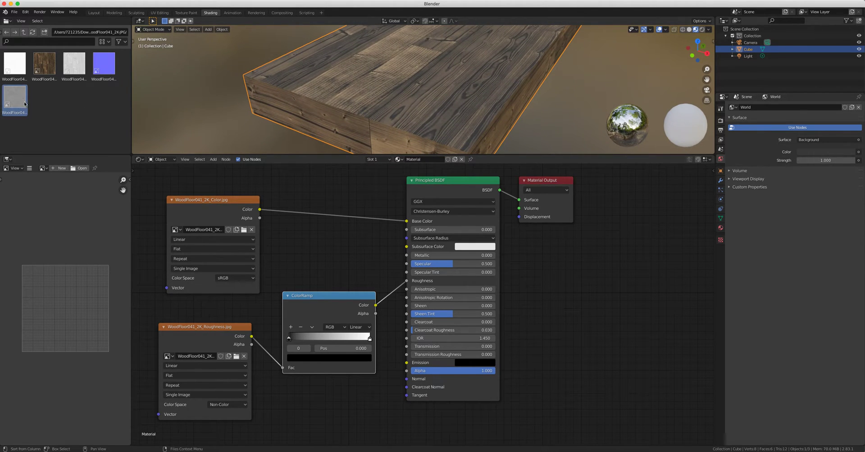
# Step: Drag the white and black ColorRamp stops together near the middle for stronger contrast
pyautogui.moveTo(289, 337); pyautogui.dragTo(325, 337)
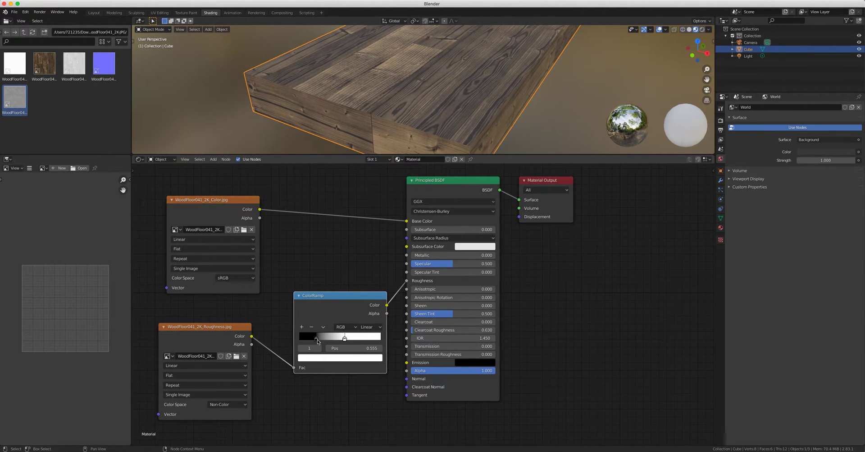
pyautogui.moveTo(317, 337); pyautogui.dragTo(363, 337)
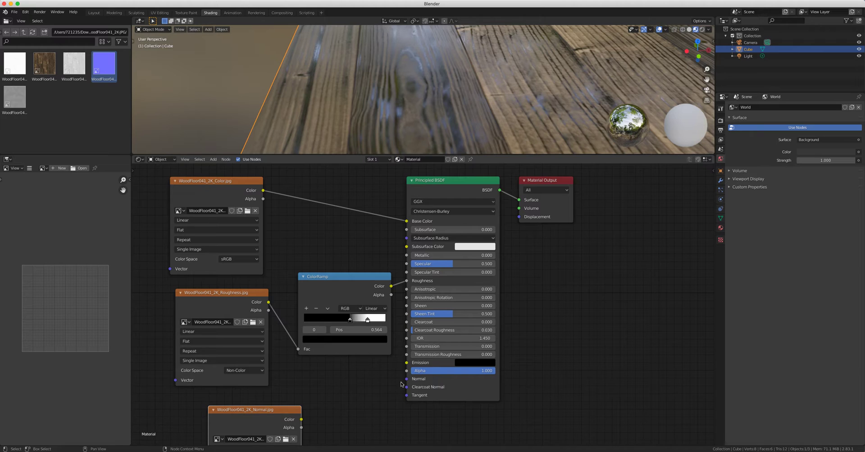
# Step: Scroll the node editor to place the wood normal image below the roughness node
pyautogui.scroll(-3)
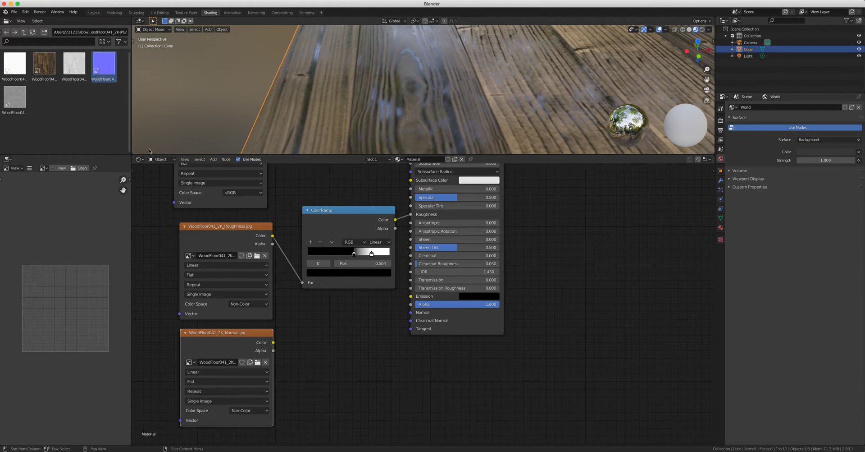